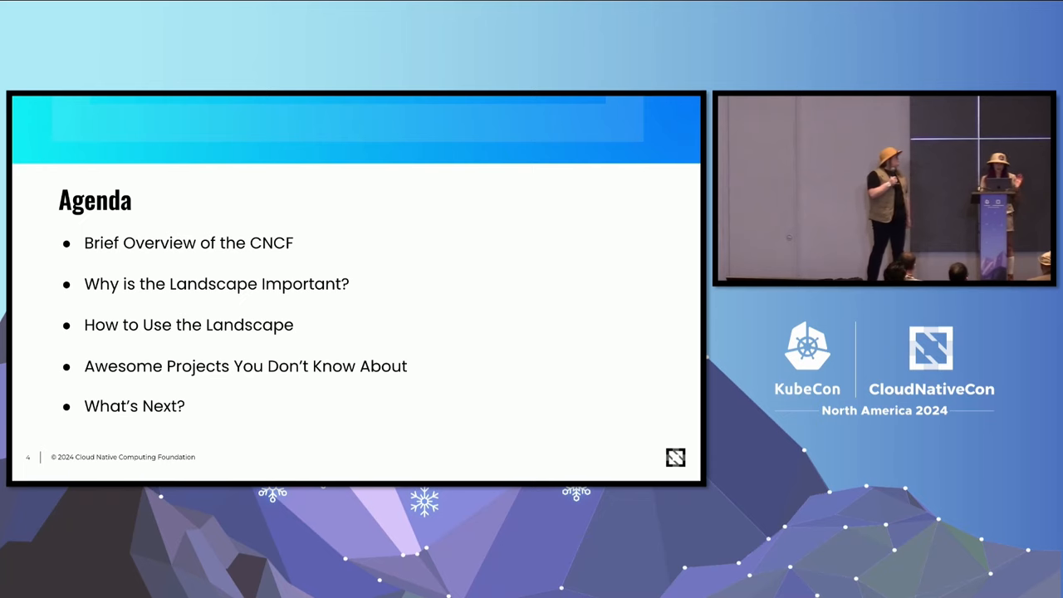
Advance from the Agenda slide to the slide on the Linux Foundation managing CNCF.
{"action": "key", "text": "Right"}
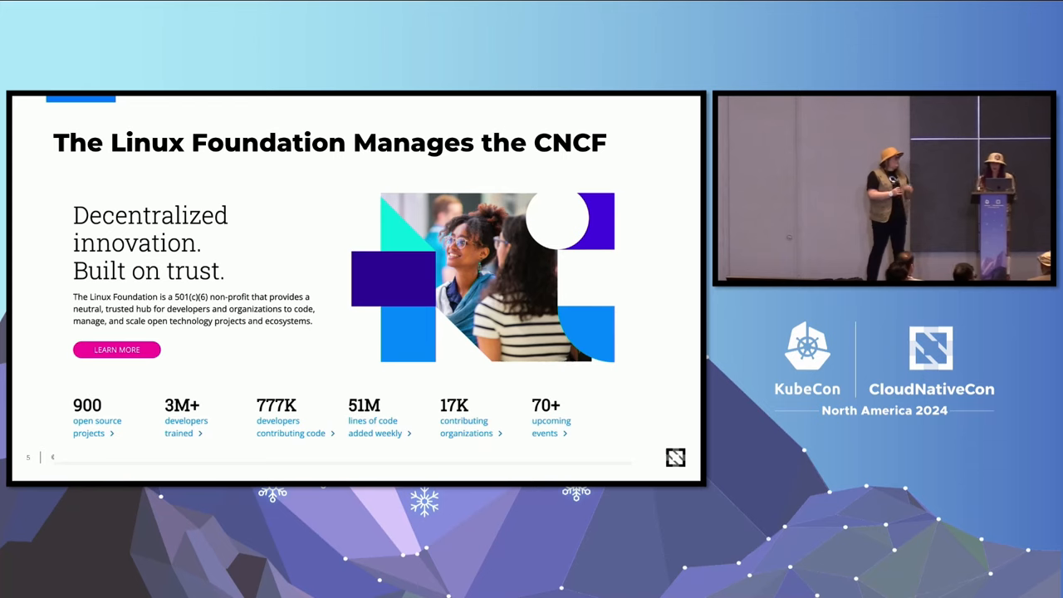
{"action": "key", "text": "Right"}
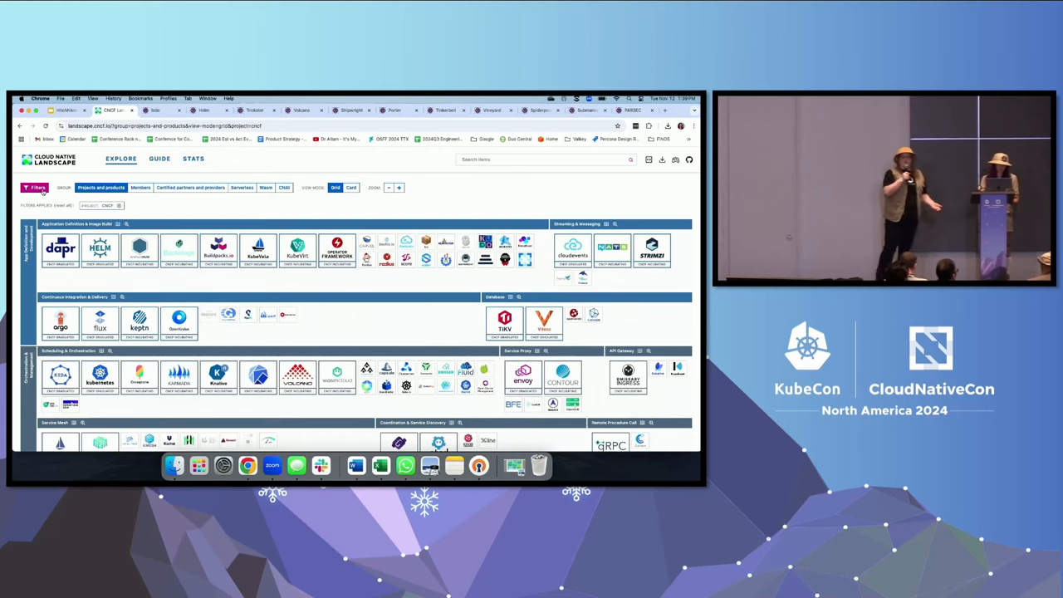
Remove the 'Project: CNCF' filter chip so the grid shows all projects and products.
{"action": "left_click", "coordinate": [34, 187]}
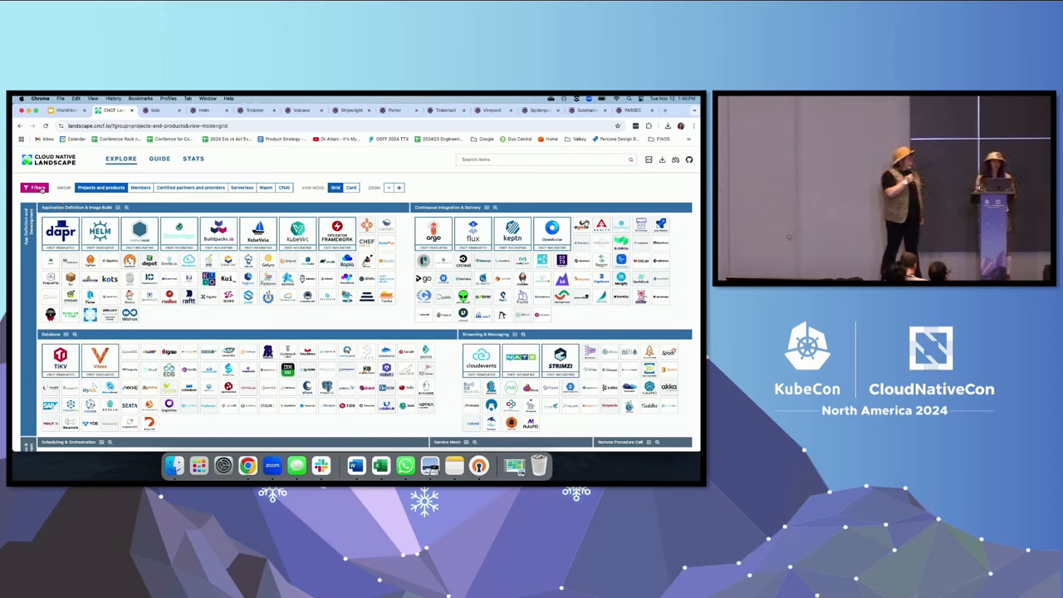
In the Filters dialog, tick CNCF Projects under Project status, covering all statuses.
{"action": "left_click", "coordinate": [35, 187]}
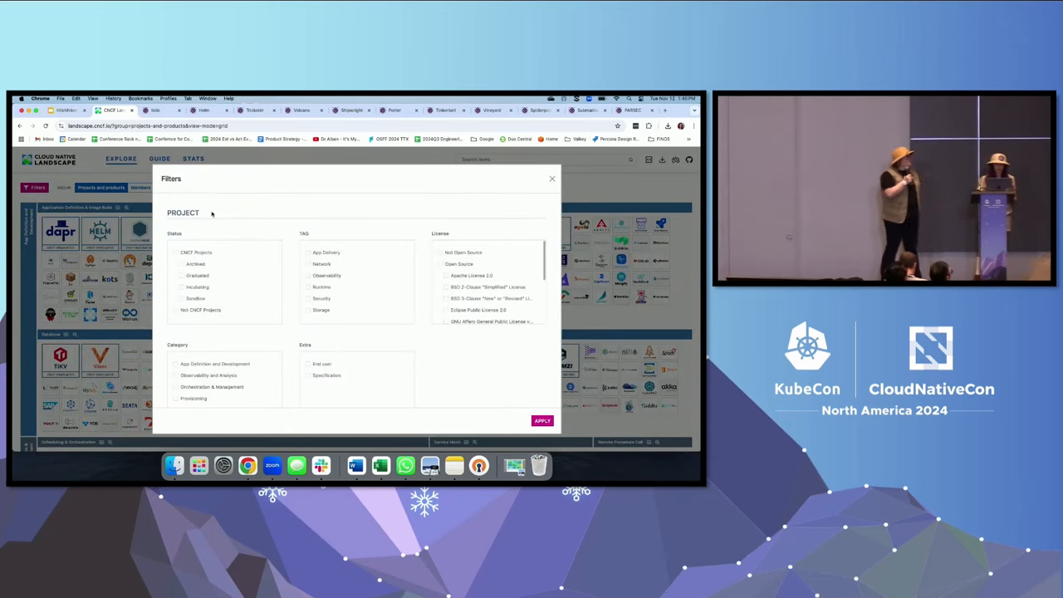
{"action": "scroll", "scroll_direction": "down", "scroll_amount": 3}
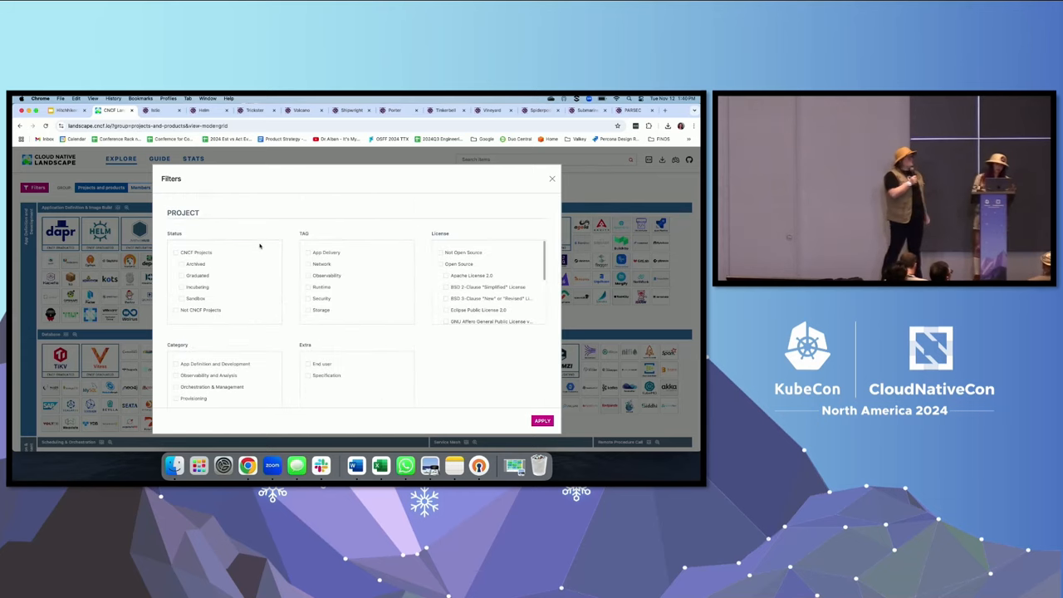
{"action": "left_click", "coordinate": [176, 253]}
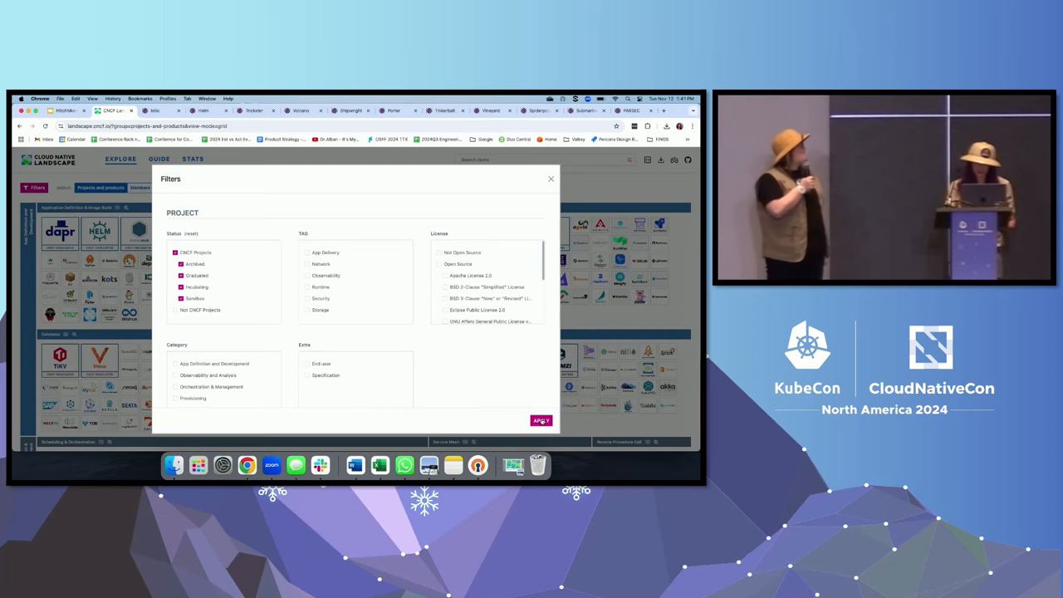
Apply the CNCF Projects filter to narrow the landscape grid.
{"action": "left_click", "coordinate": [540, 421]}
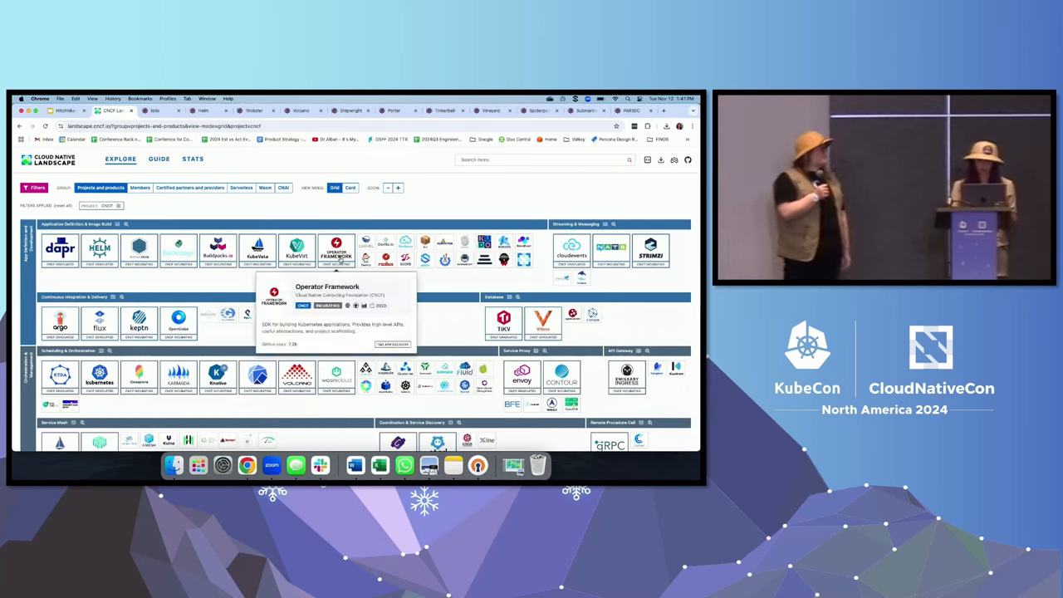
{"action": "mouse_move", "coordinate": [415, 289]}
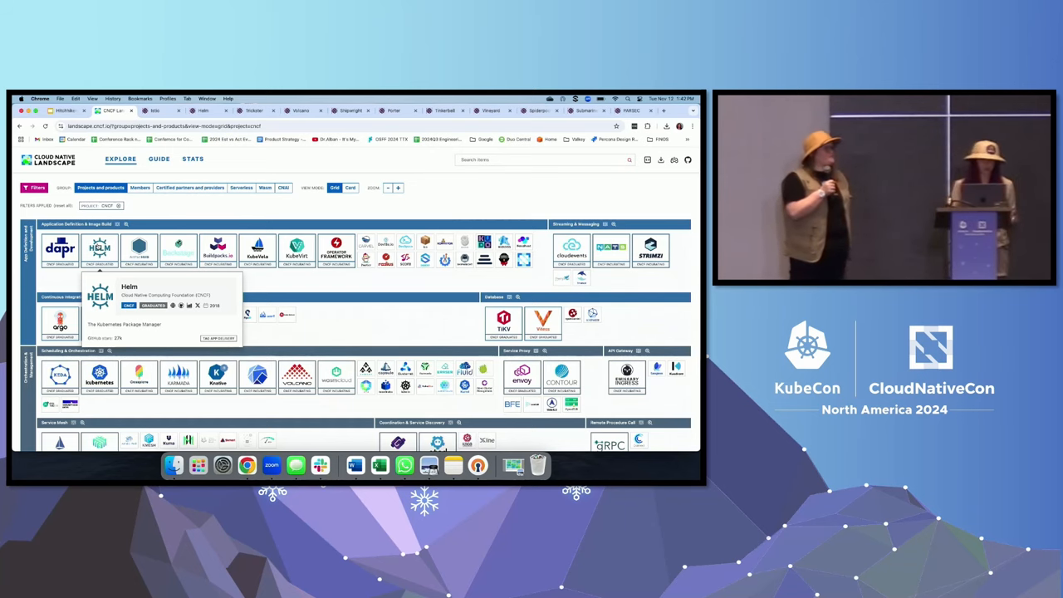
Open Helm's details and scroll through its repositories, languages, security audits and organization.
{"action": "left_click", "coordinate": [99, 249]}
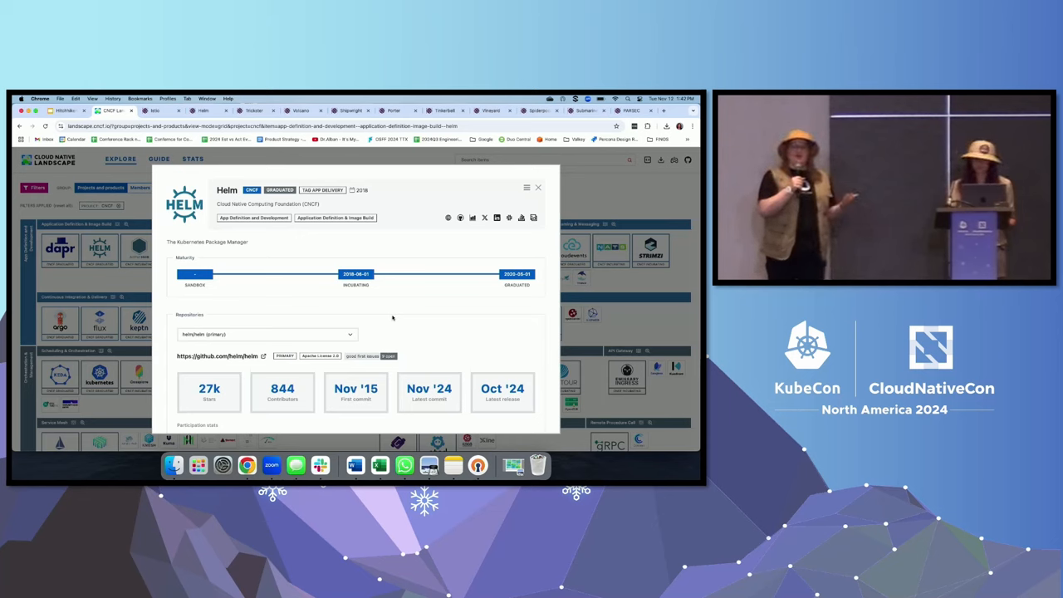
{"action": "scroll", "scroll_direction": "down", "scroll_amount": 3}
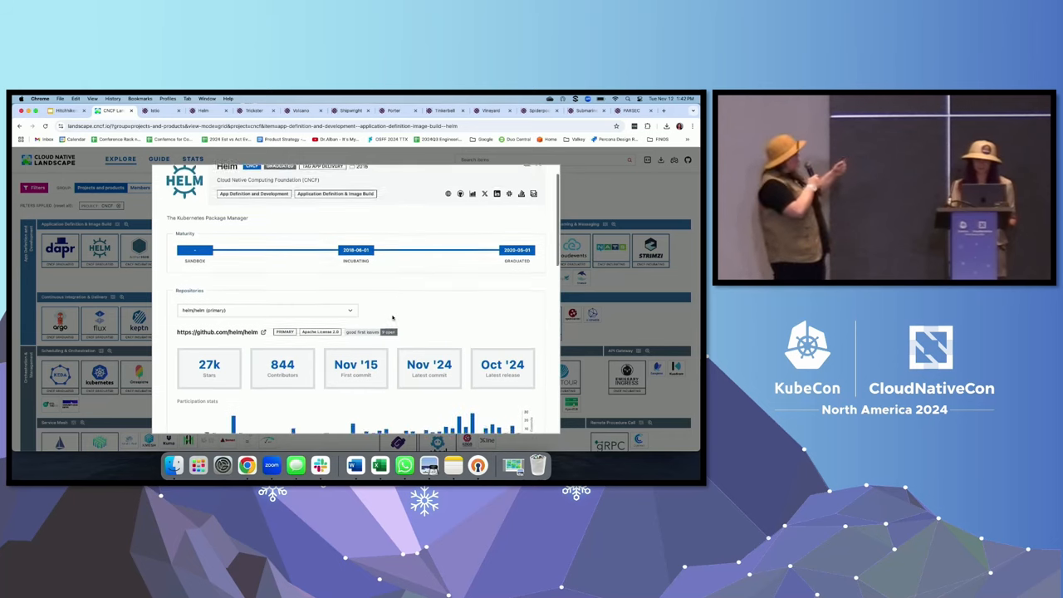
{"action": "scroll", "scroll_direction": "down", "scroll_amount": 3}
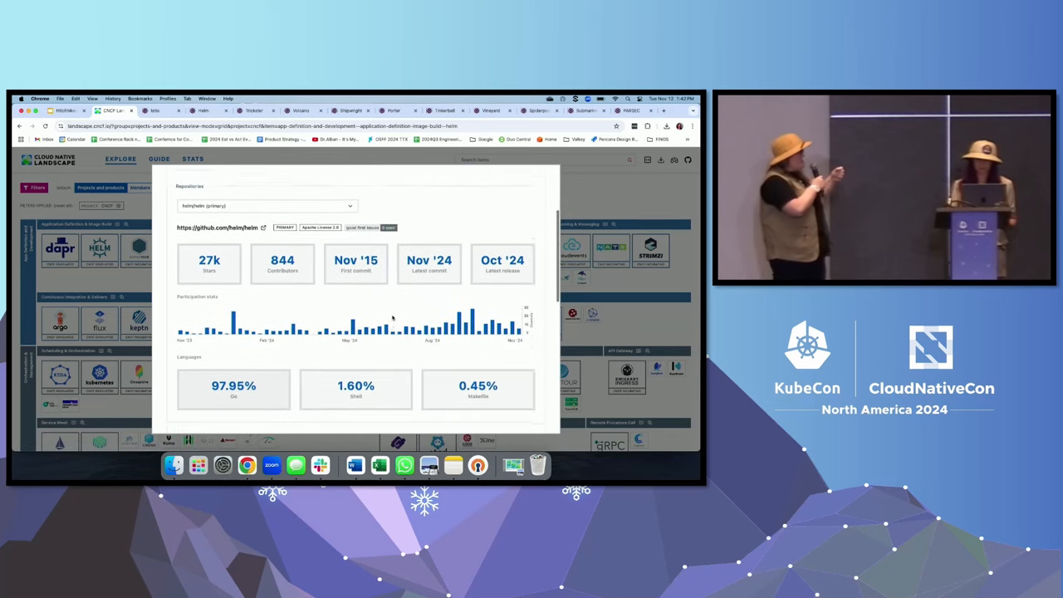
{"action": "scroll", "scroll_direction": "down", "scroll_amount": 3}
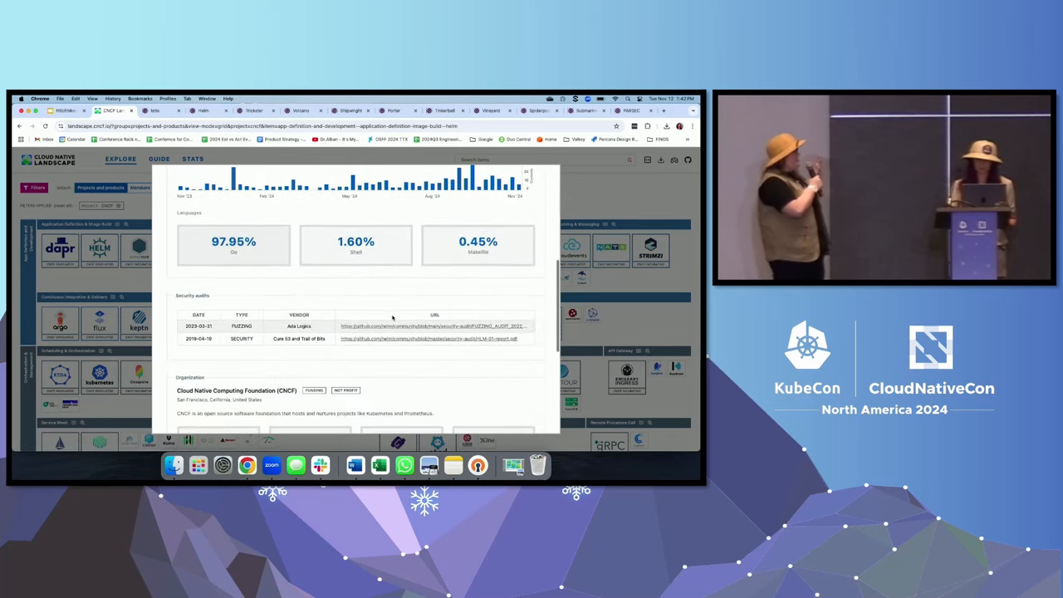
{"action": "scroll", "scroll_direction": "down", "scroll_amount": 3}
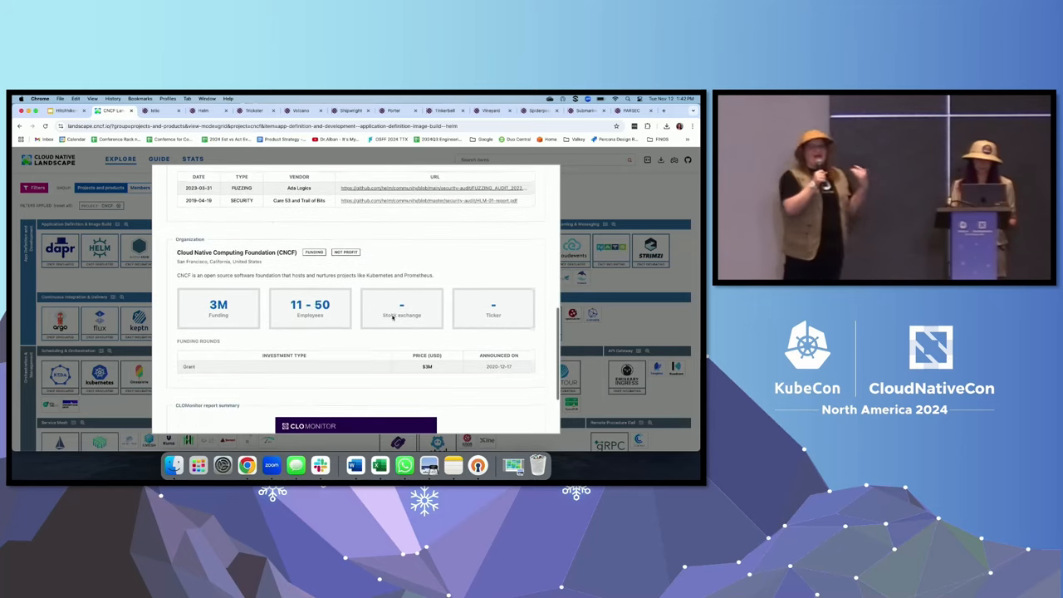
{"action": "scroll", "scroll_direction": "down", "scroll_amount": 3}
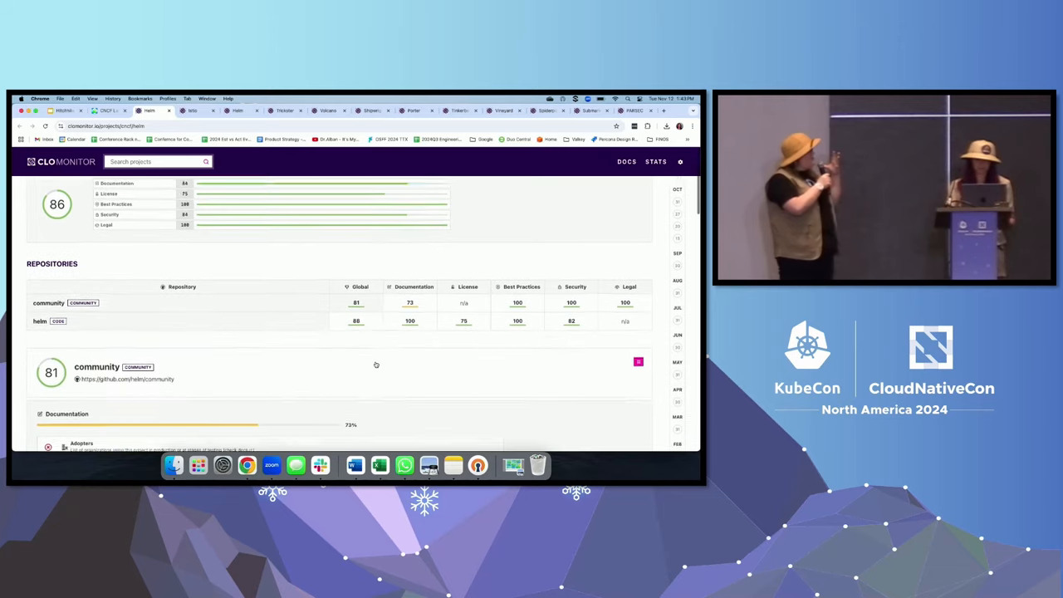
{"action": "scroll", "scroll_direction": "down", "scroll_amount": 3}
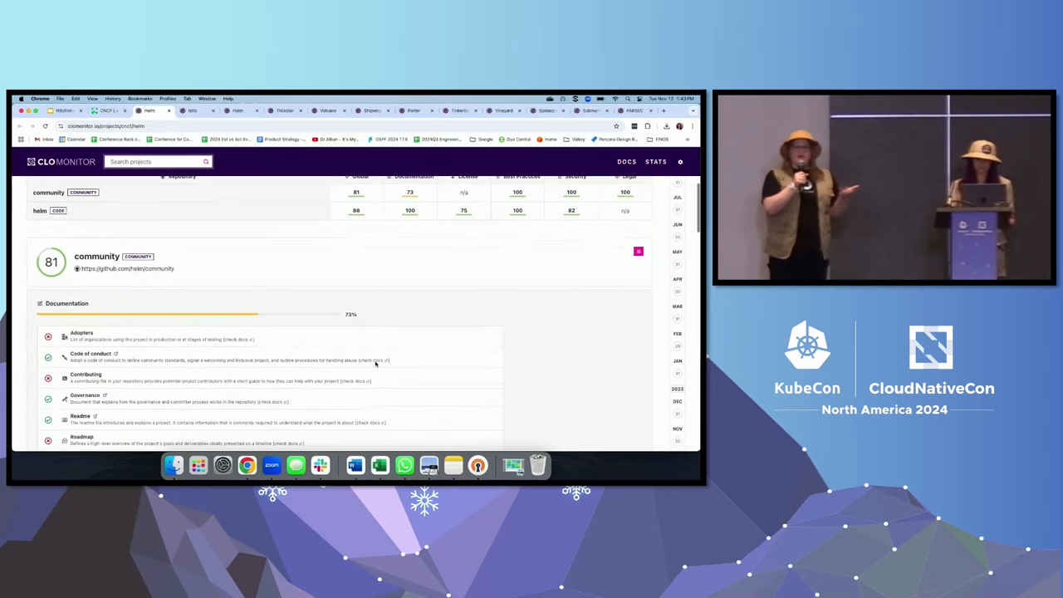
{"action": "scroll", "scroll_direction": "down", "scroll_amount": 3}
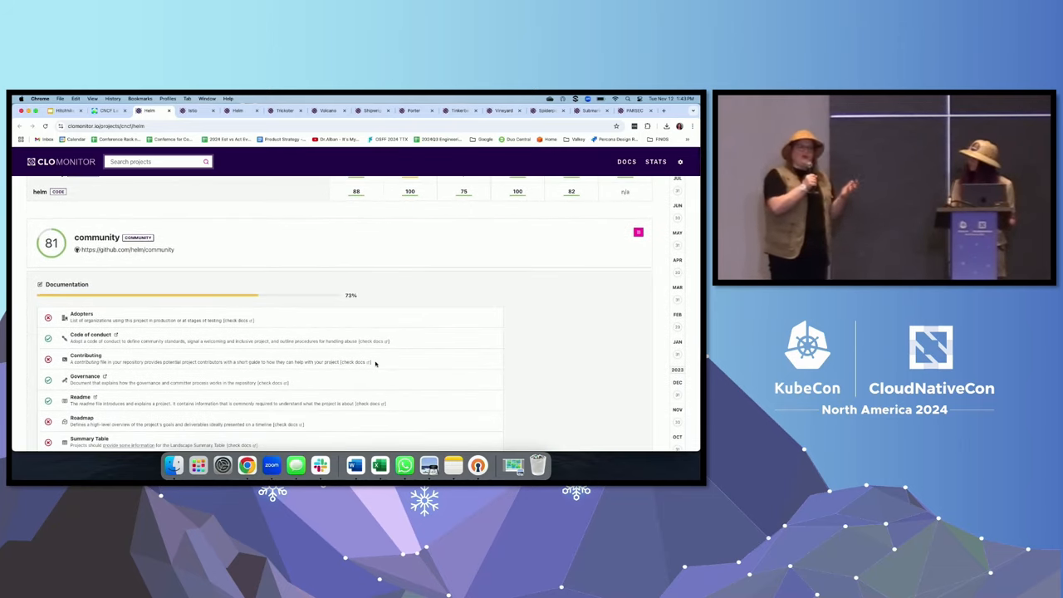
{"action": "scroll", "scroll_direction": "down", "scroll_amount": 3}
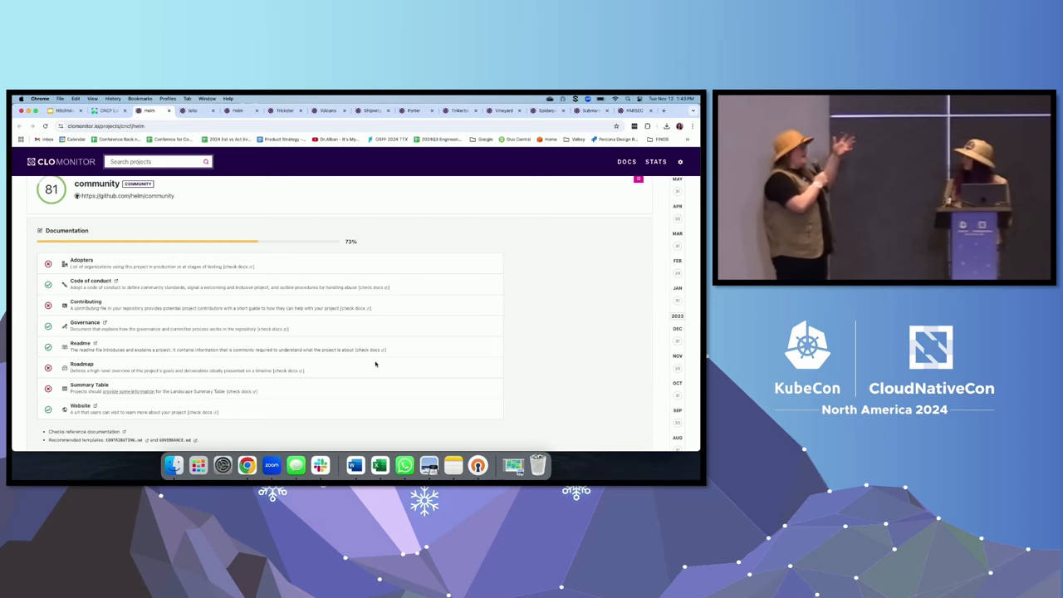
{"action": "scroll", "scroll_direction": "down", "scroll_amount": 3}
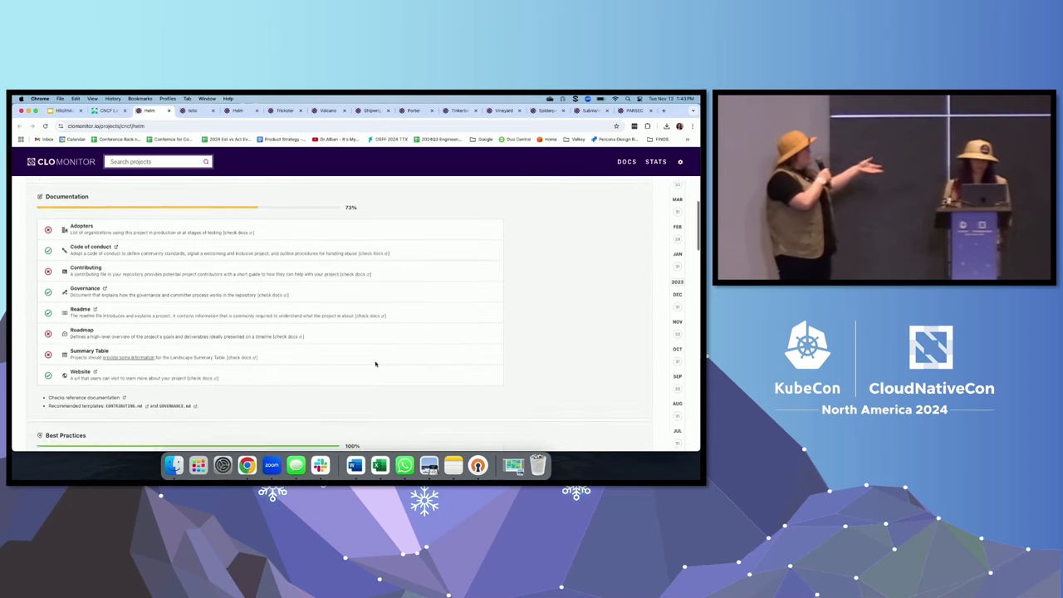
{"action": "scroll", "scroll_direction": "down", "scroll_amount": 3}
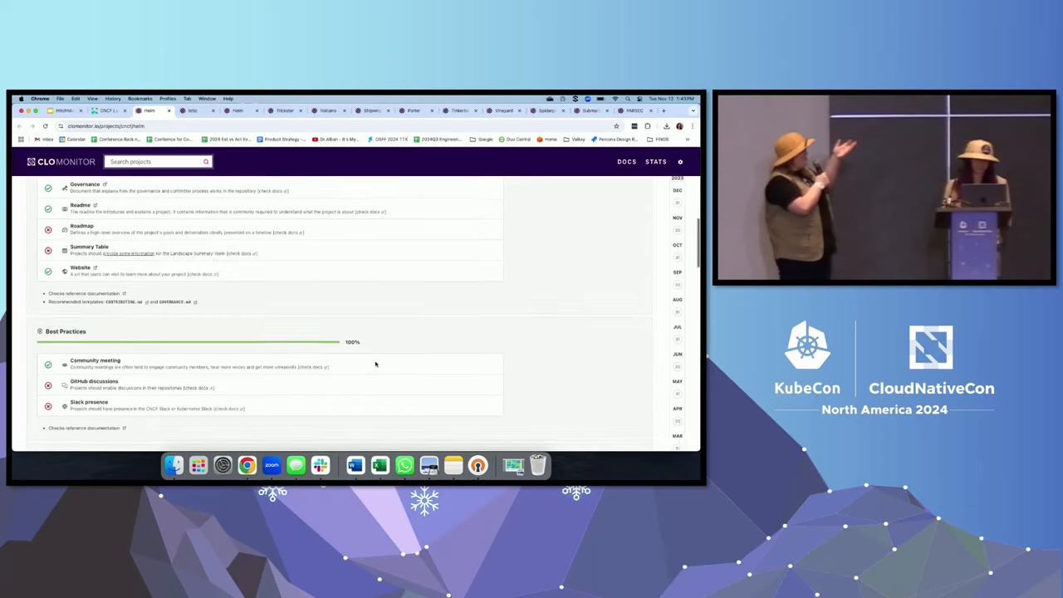
{"action": "scroll", "scroll_direction": "down", "scroll_amount": 3}
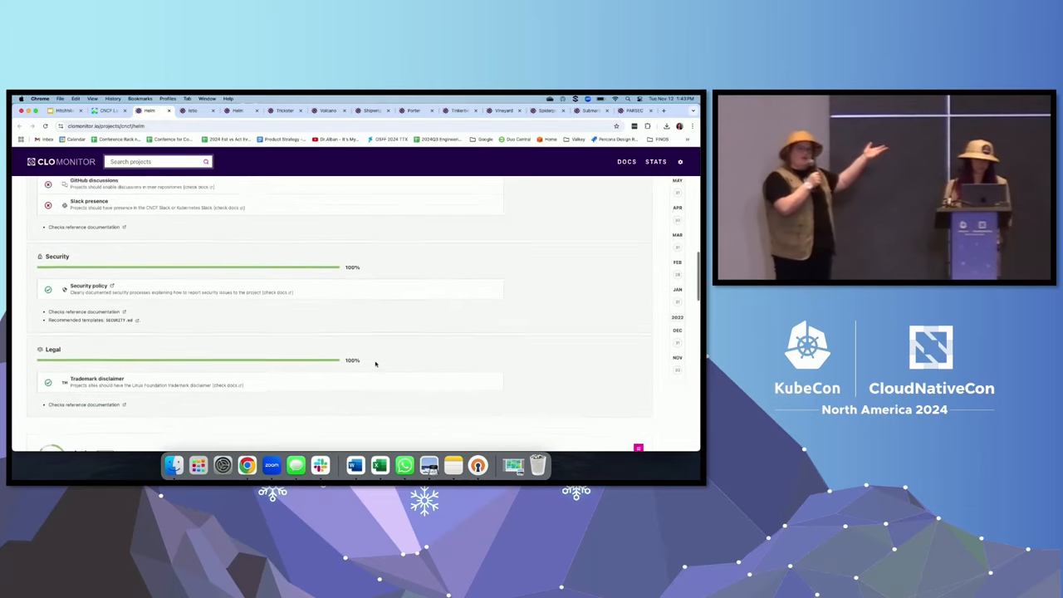
{"action": "scroll", "scroll_direction": "down", "scroll_amount": 3}
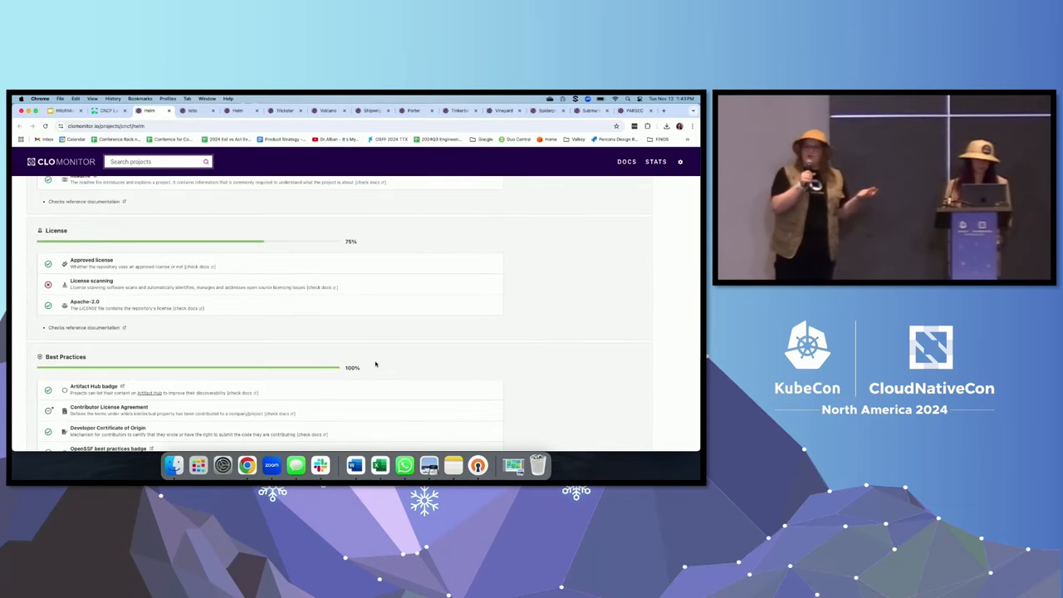
{"action": "scroll", "scroll_direction": "down", "scroll_amount": 3}
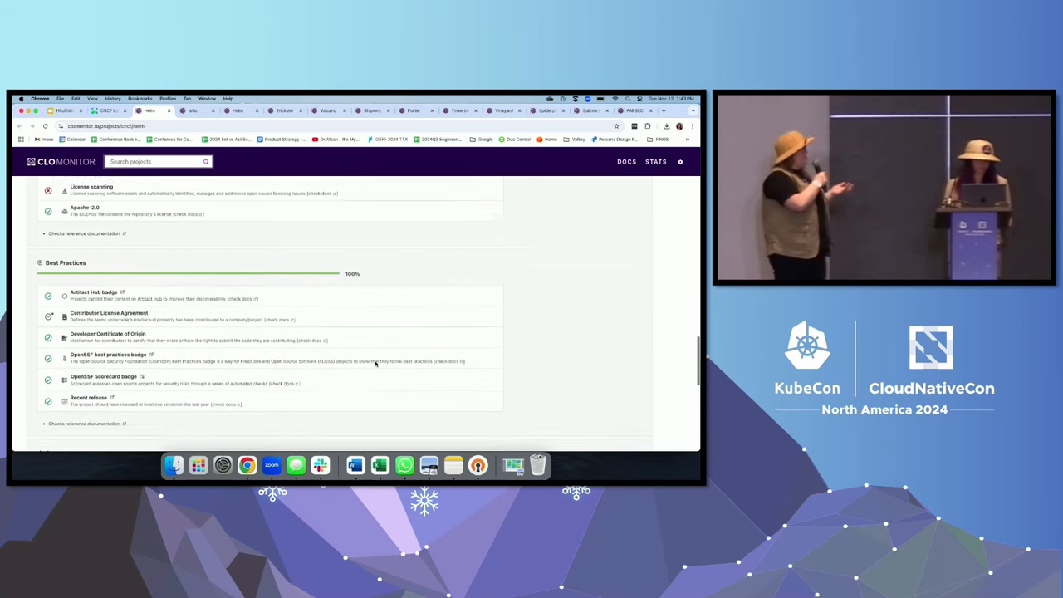
Scroll through Helm's Security check results on CLOMonitor.
{"action": "scroll", "scroll_direction": "down", "scroll_amount": 3}
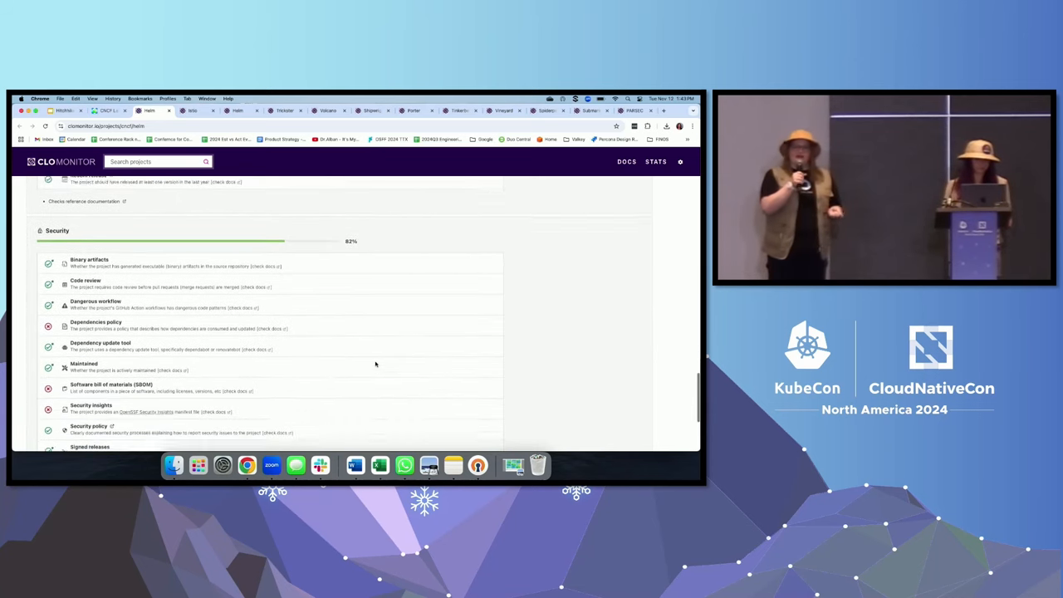
{"action": "scroll", "scroll_direction": "down", "scroll_amount": 3}
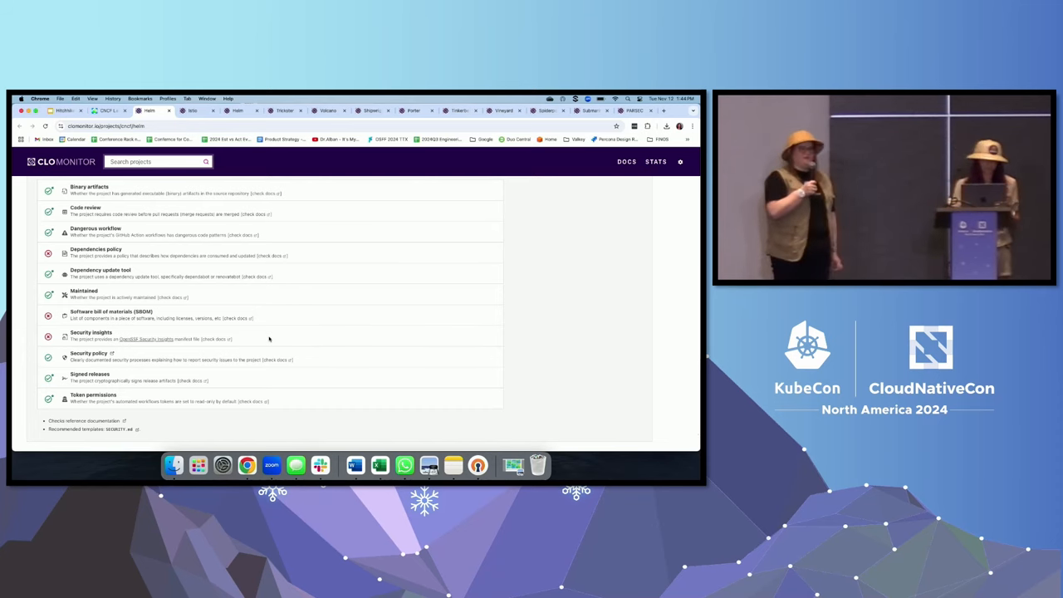
{"action": "scroll", "scroll_direction": "down", "scroll_amount": 3}
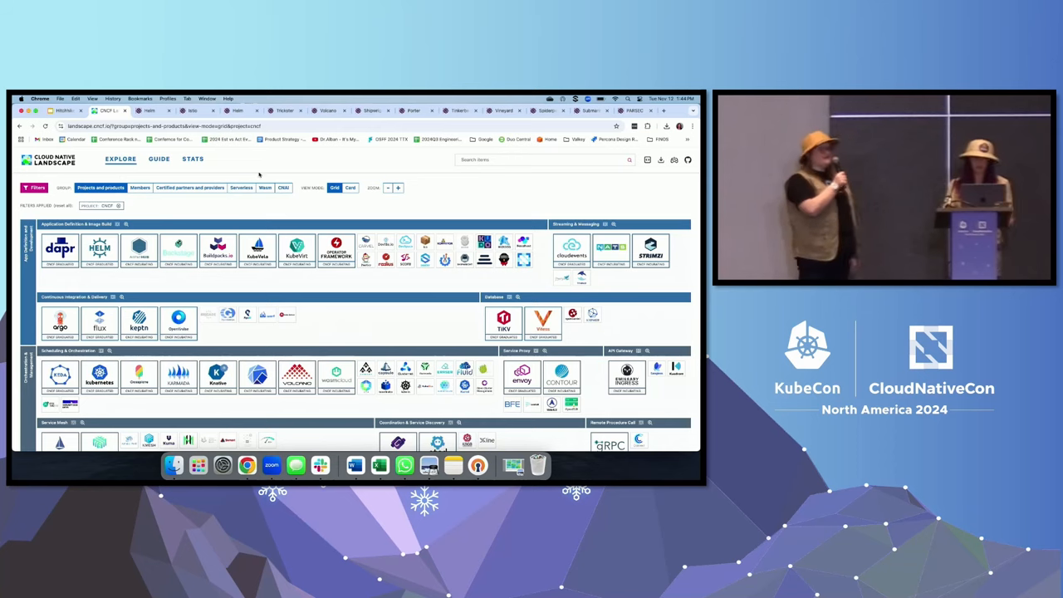
Open Tinkerbell's CLOMonitor report and scroll through Documentation, License, Best Practices and Security checks.
{"action": "left_click", "coordinate": [460, 111]}
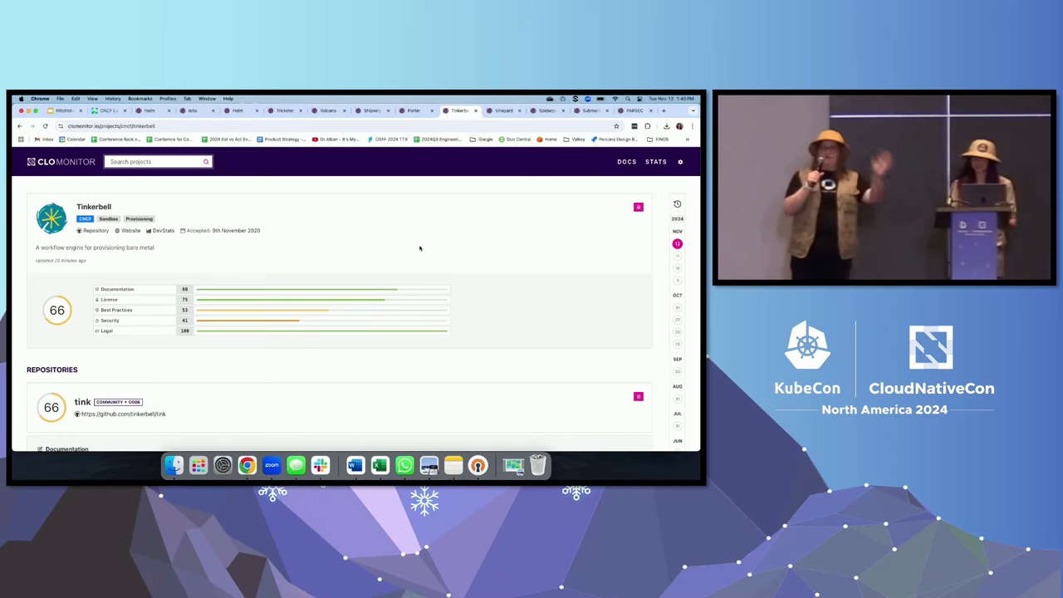
{"action": "scroll", "scroll_direction": "down", "scroll_amount": 3}
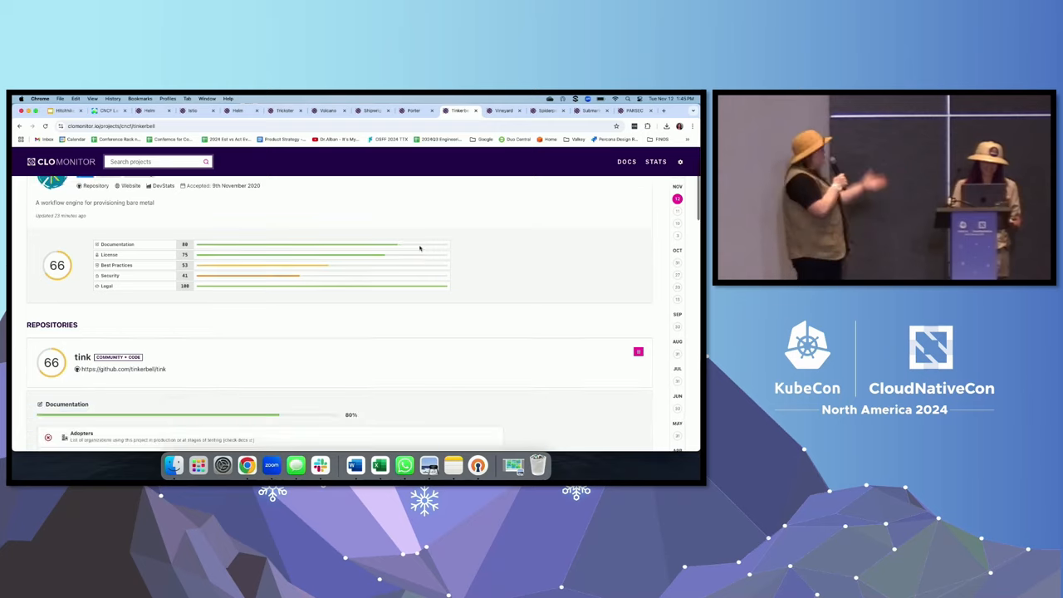
{"action": "scroll", "scroll_direction": "down", "scroll_amount": 3}
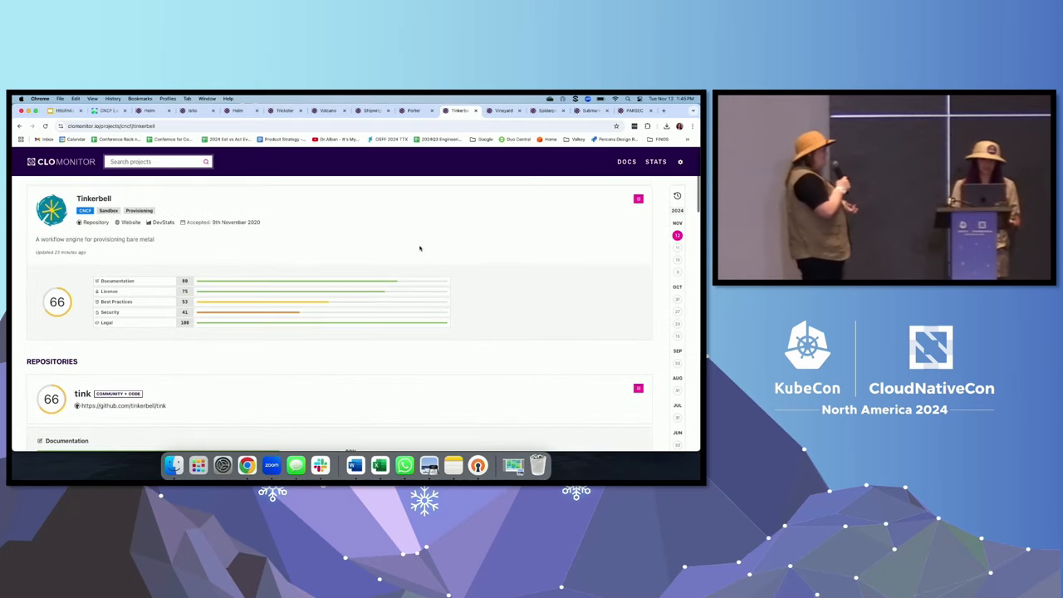
{"action": "scroll", "scroll_direction": "down", "scroll_amount": 3}
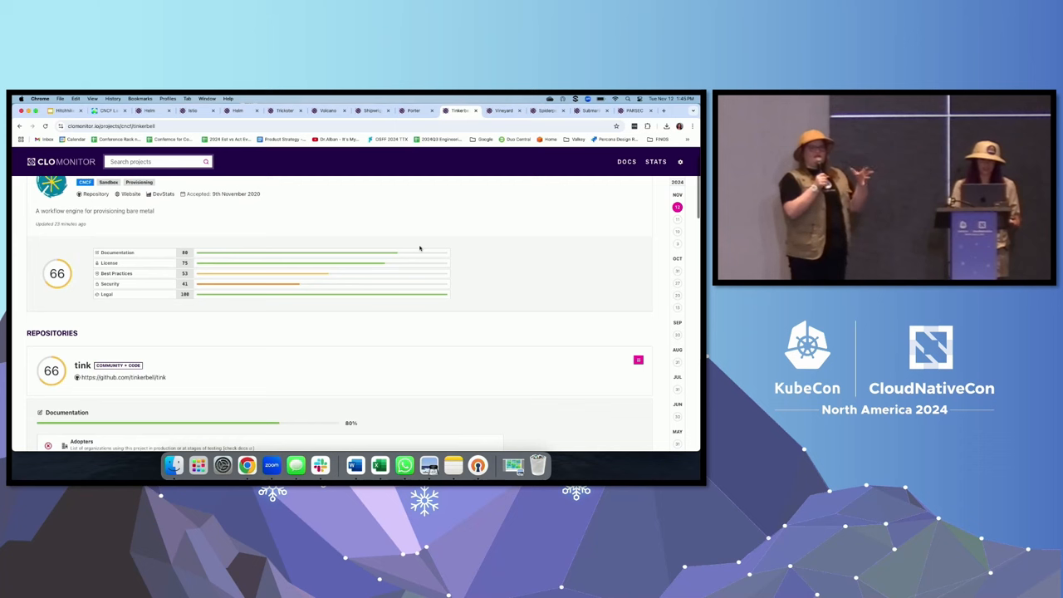
{"action": "scroll", "scroll_direction": "down", "scroll_amount": 3}
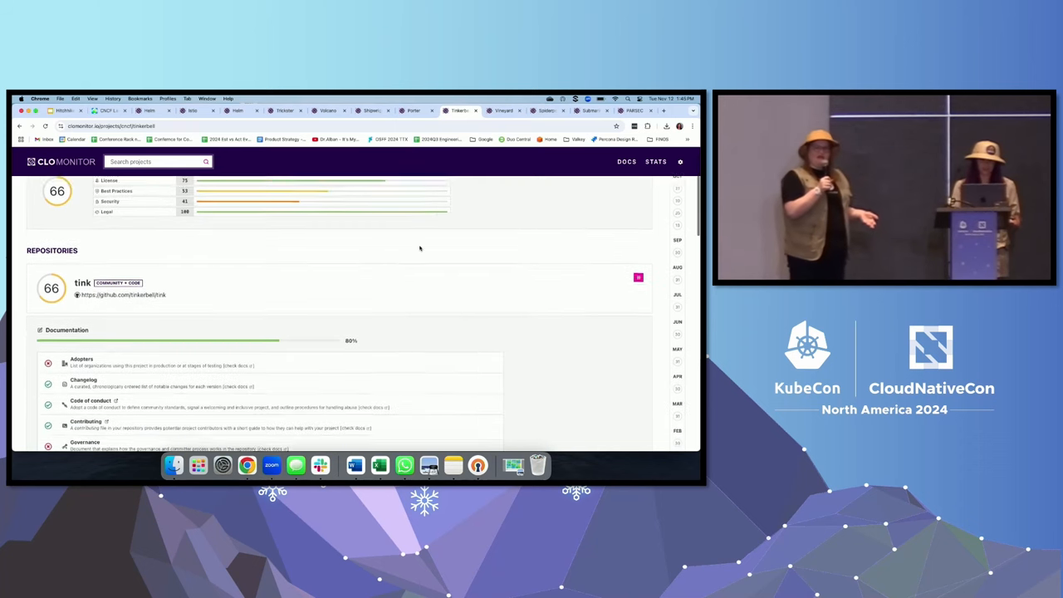
{"action": "scroll", "scroll_direction": "down", "scroll_amount": 3}
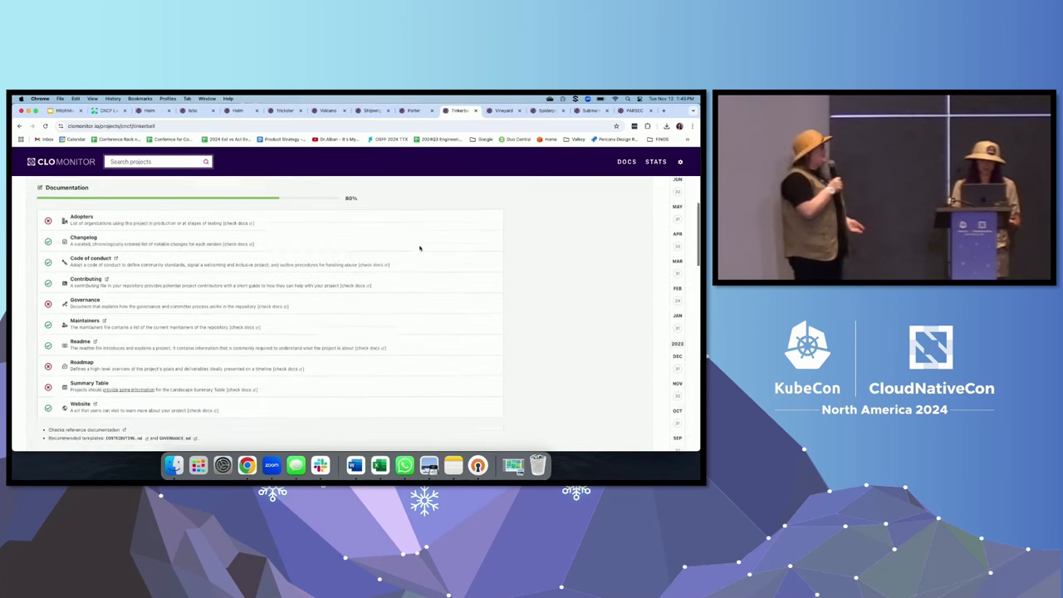
{"action": "scroll", "scroll_direction": "down", "scroll_amount": 3}
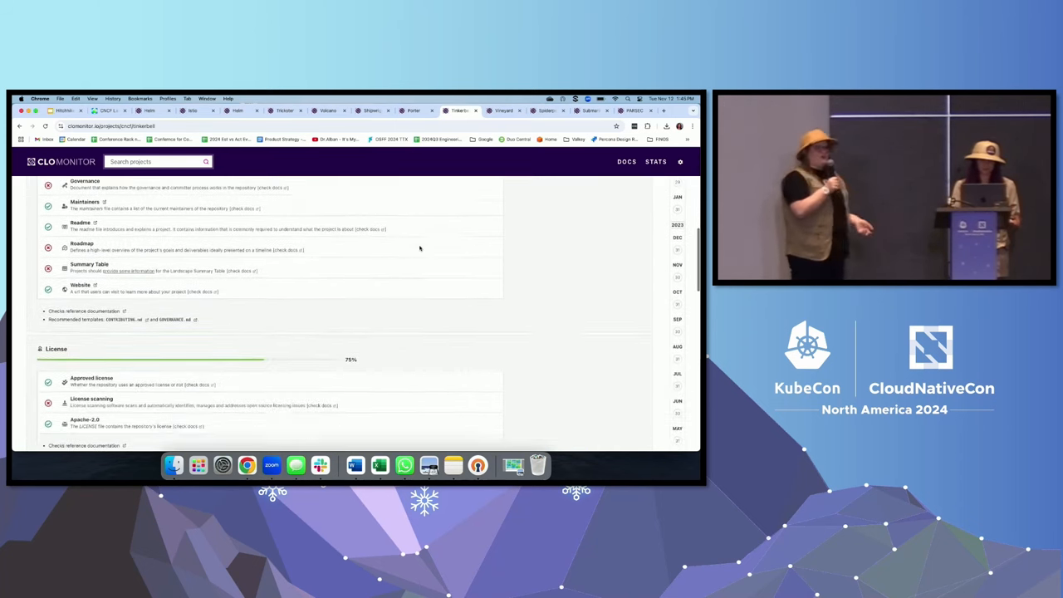
{"action": "scroll", "scroll_direction": "down", "scroll_amount": 3}
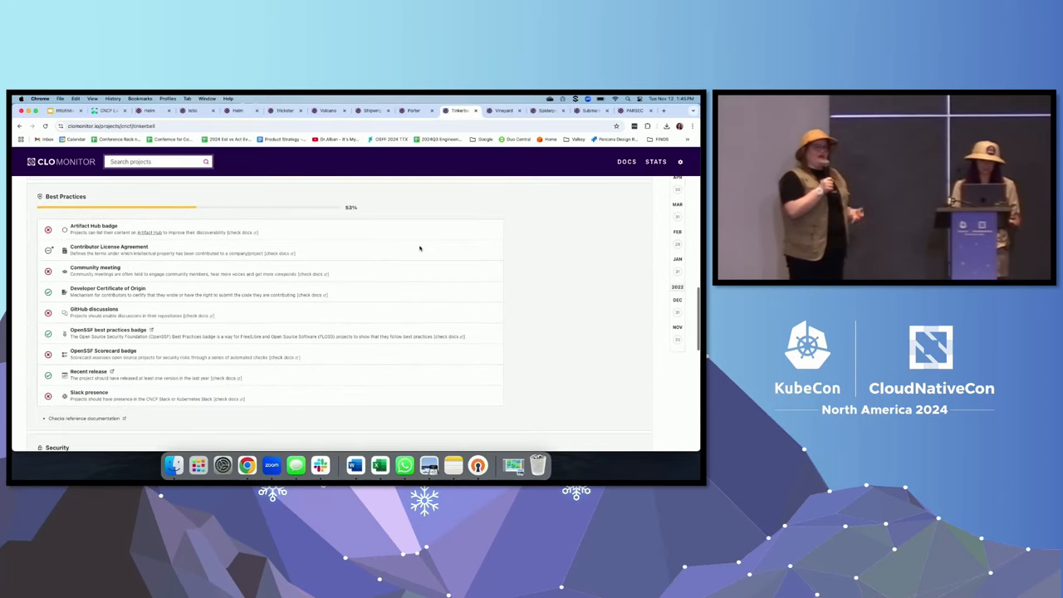
{"action": "scroll", "scroll_direction": "down", "scroll_amount": 3}
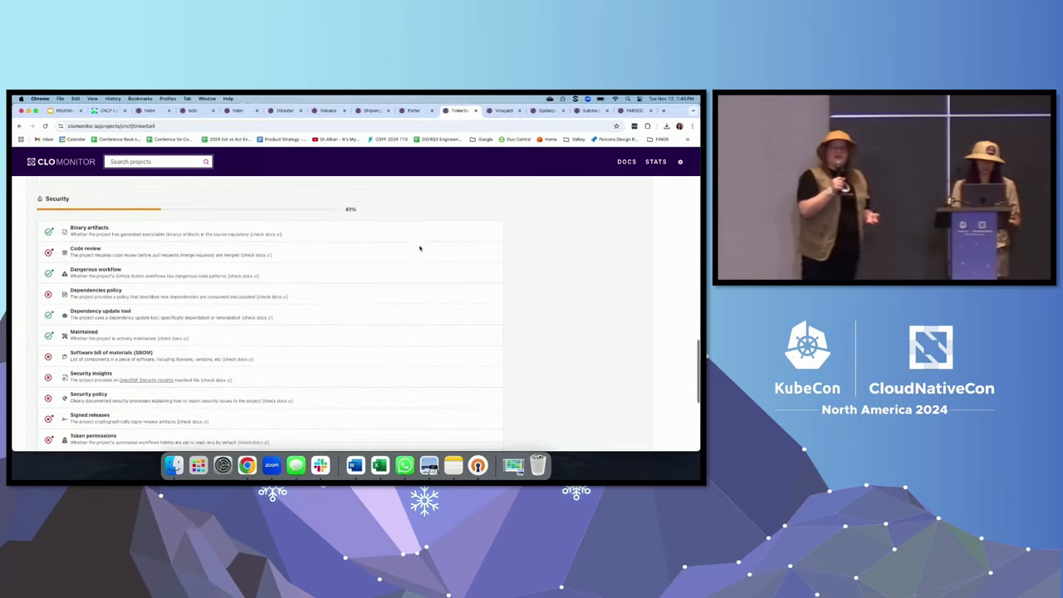
{"action": "scroll", "scroll_direction": "down", "scroll_amount": 3}
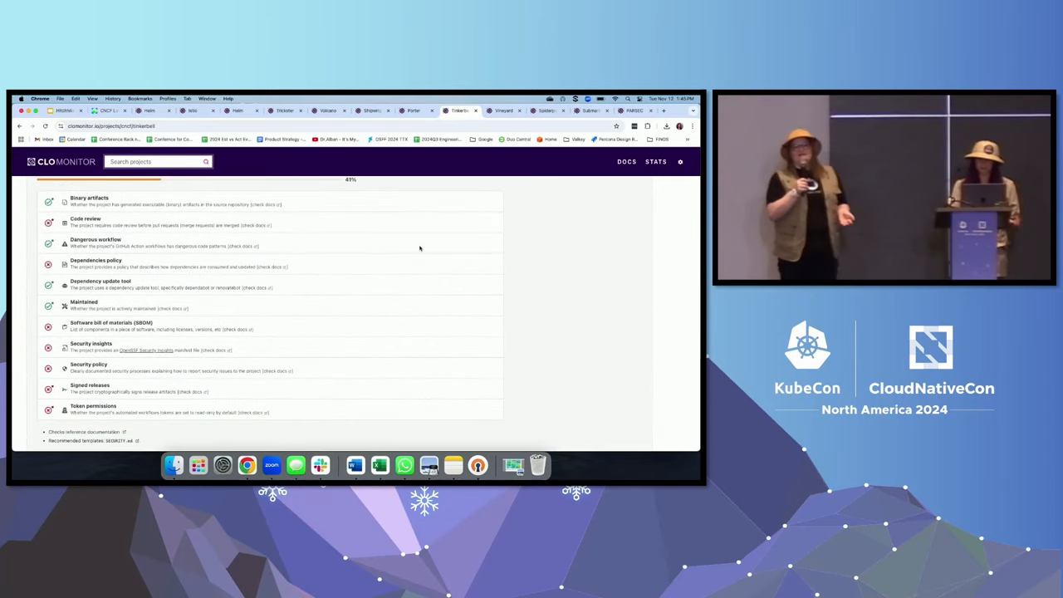
{"action": "scroll", "scroll_direction": "down", "scroll_amount": 3}
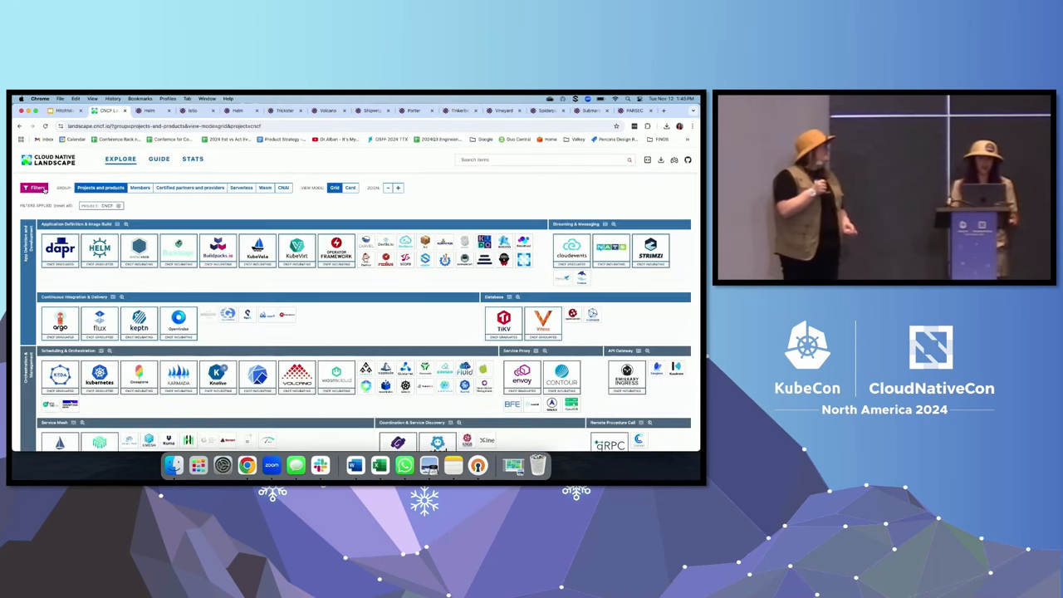
Add the Security TAG filter to the CNCF projects and apply it.
{"action": "left_click", "coordinate": [35, 187]}
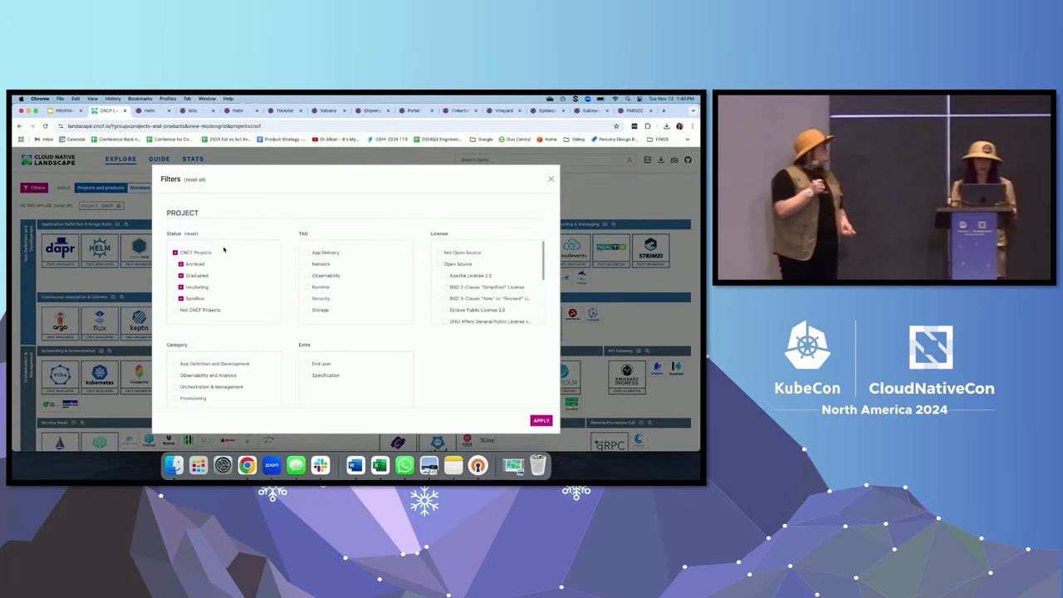
{"action": "mouse_move", "coordinate": [503, 196]}
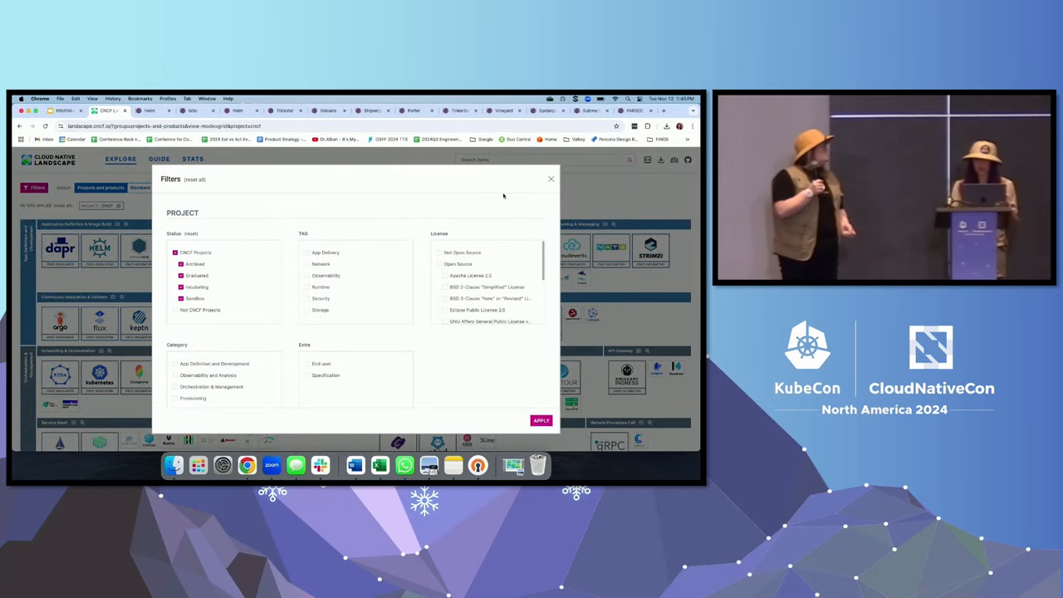
{"action": "scroll", "scroll_direction": "down", "scroll_amount": 3}
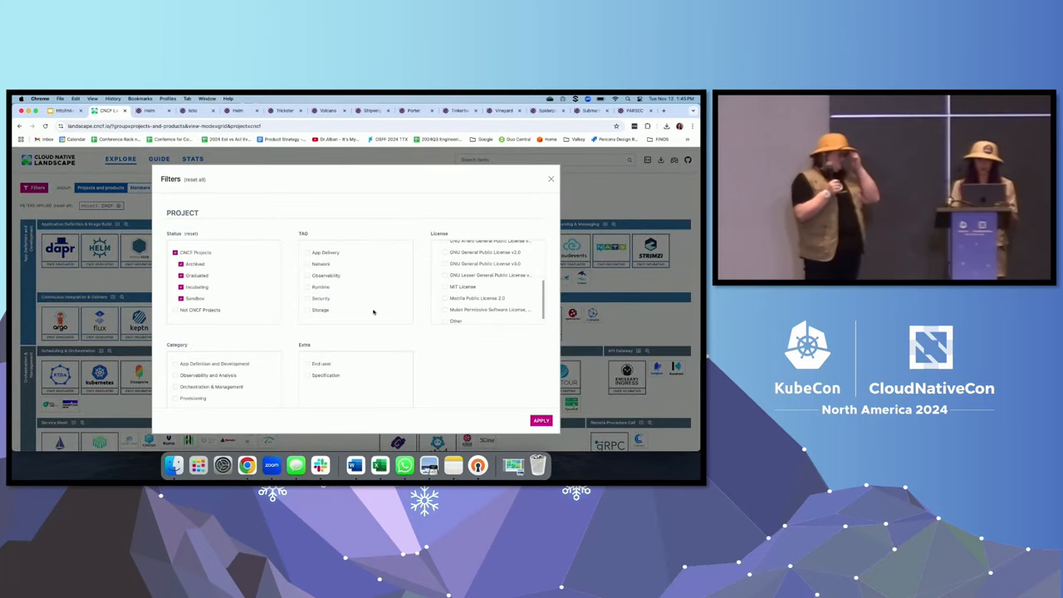
{"action": "left_click", "coordinate": [309, 298]}
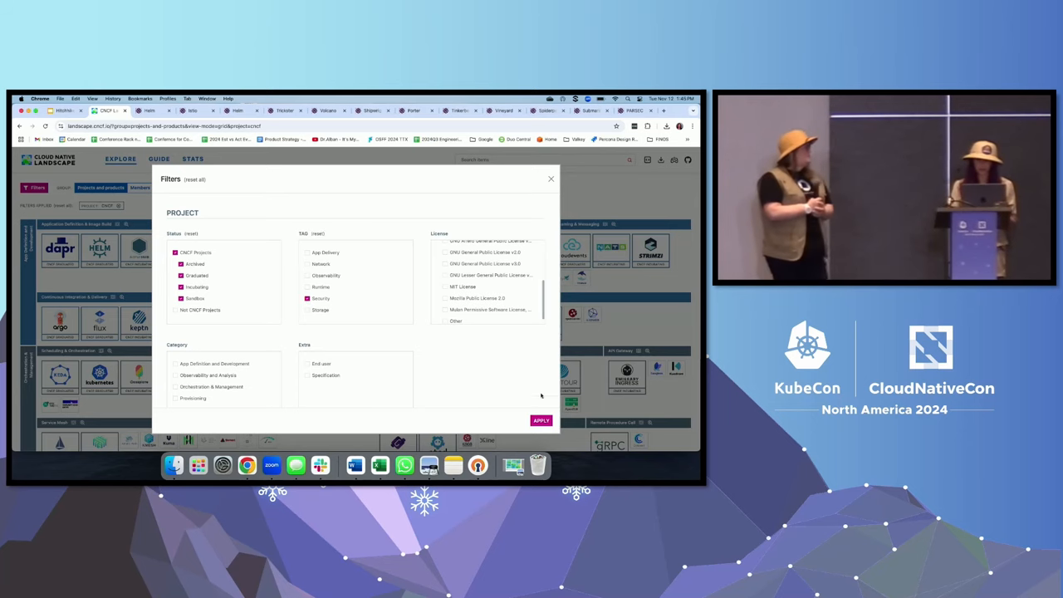
{"action": "left_click", "coordinate": [541, 421]}
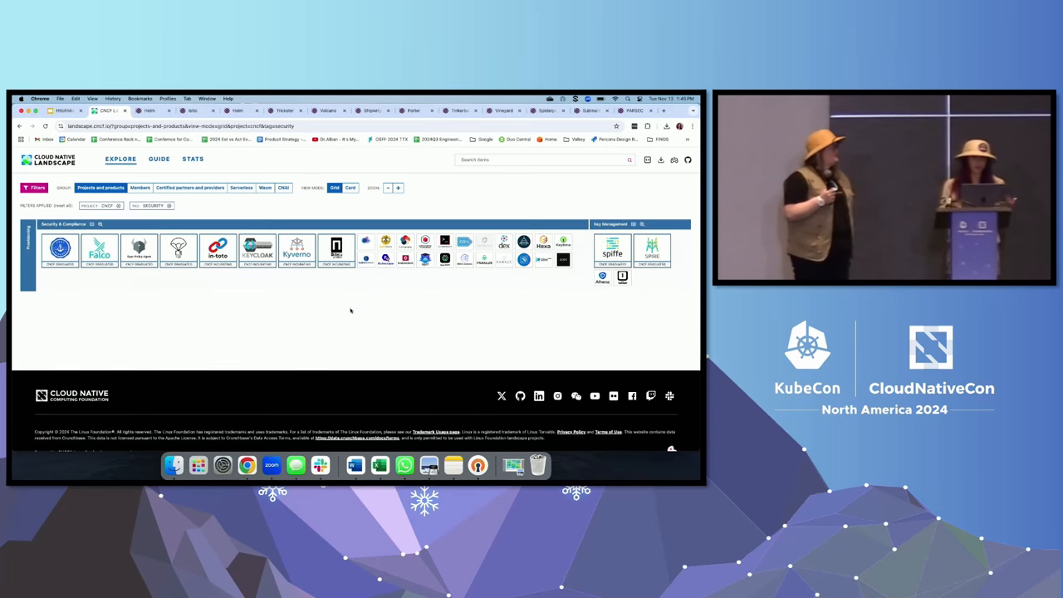
Download projects.csv from the landscape's Data Files download options.
{"action": "left_click", "coordinate": [36, 186]}
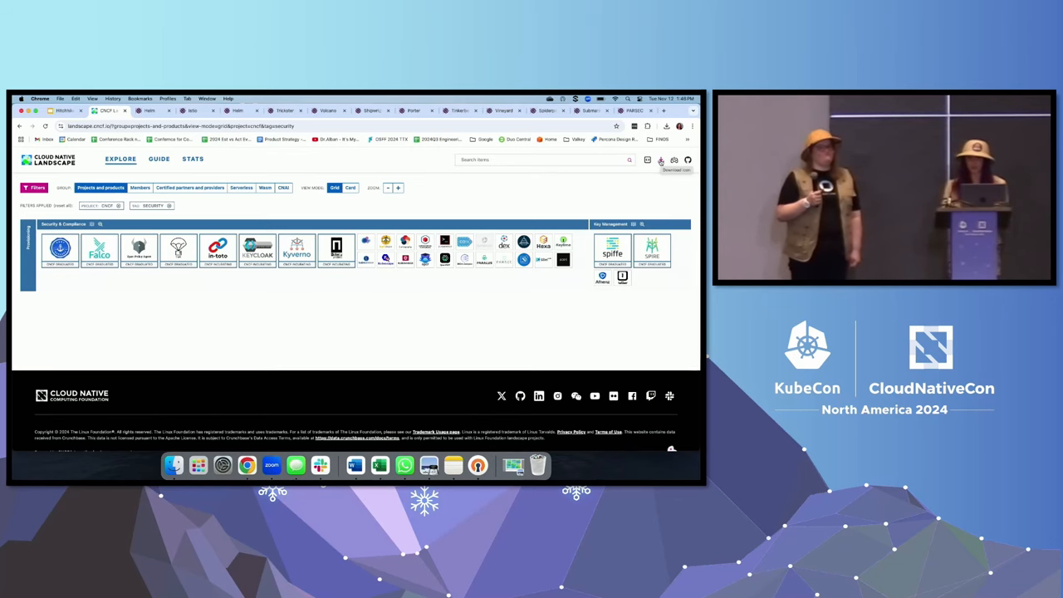
{"action": "left_click", "coordinate": [661, 159]}
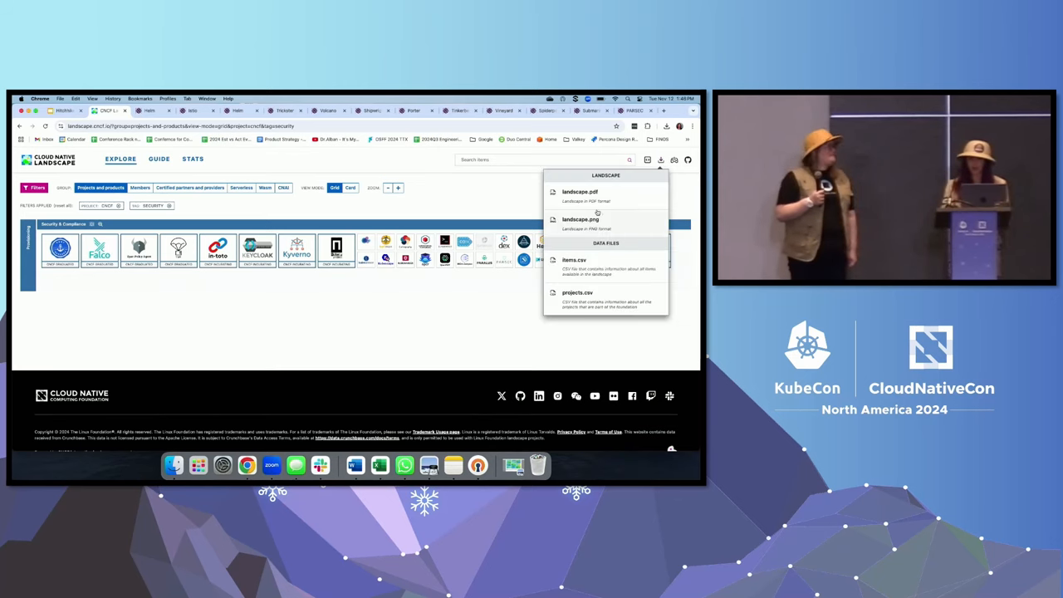
{"action": "left_click", "coordinate": [577, 292]}
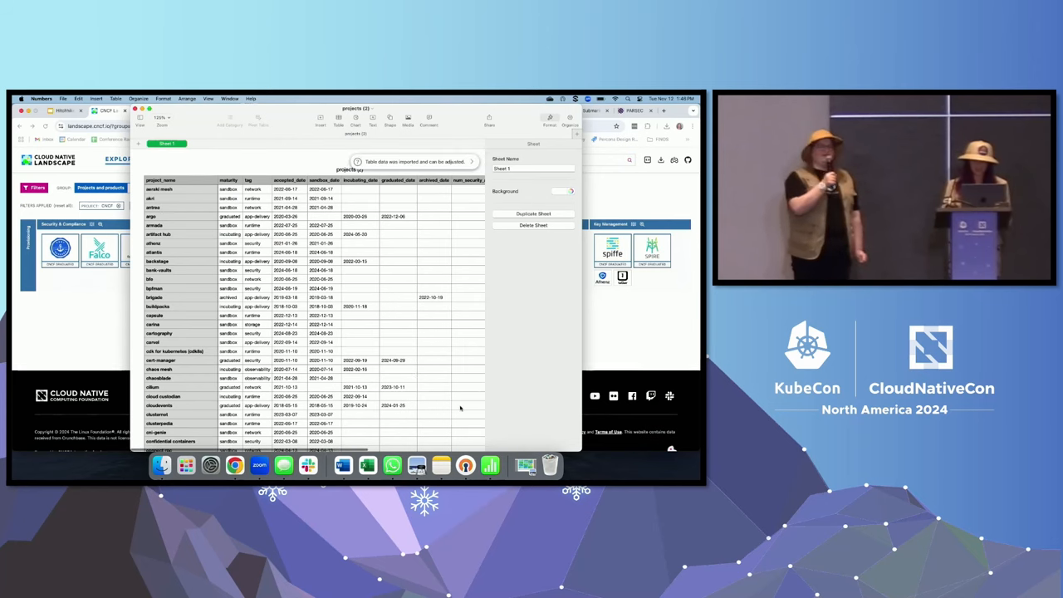
Scroll the imported projects table right and down to see archived dates and audit counts.
{"action": "scroll", "scroll_direction": "right", "scroll_amount": 3}
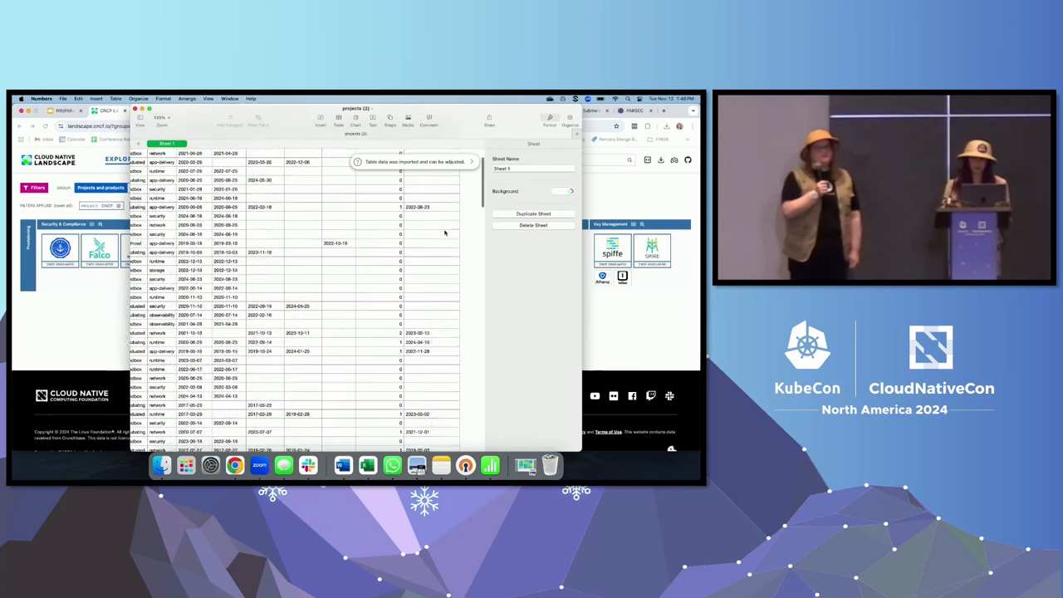
{"action": "scroll", "scroll_direction": "down", "scroll_amount": 3}
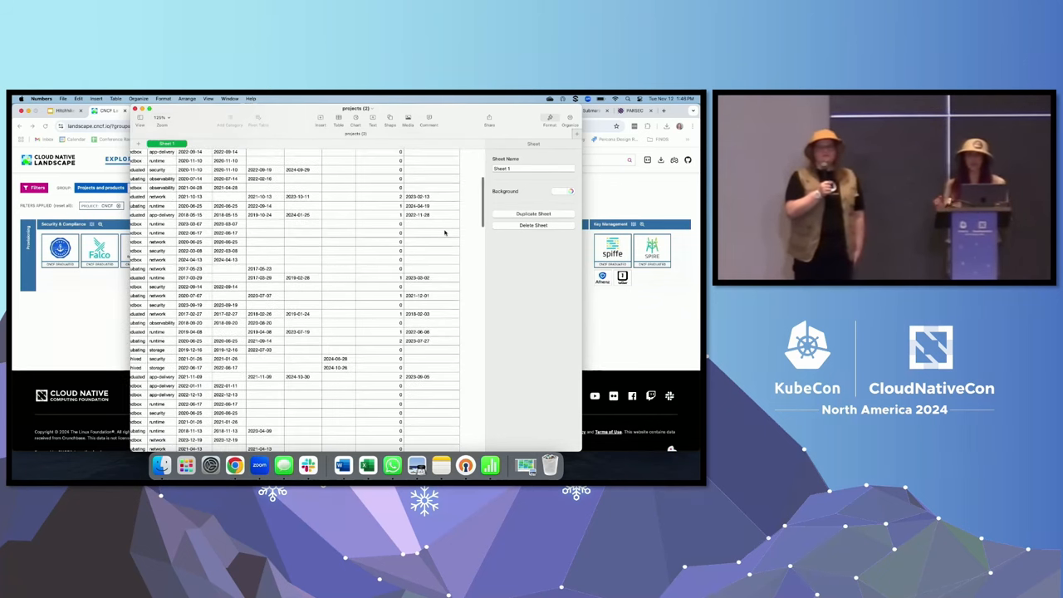